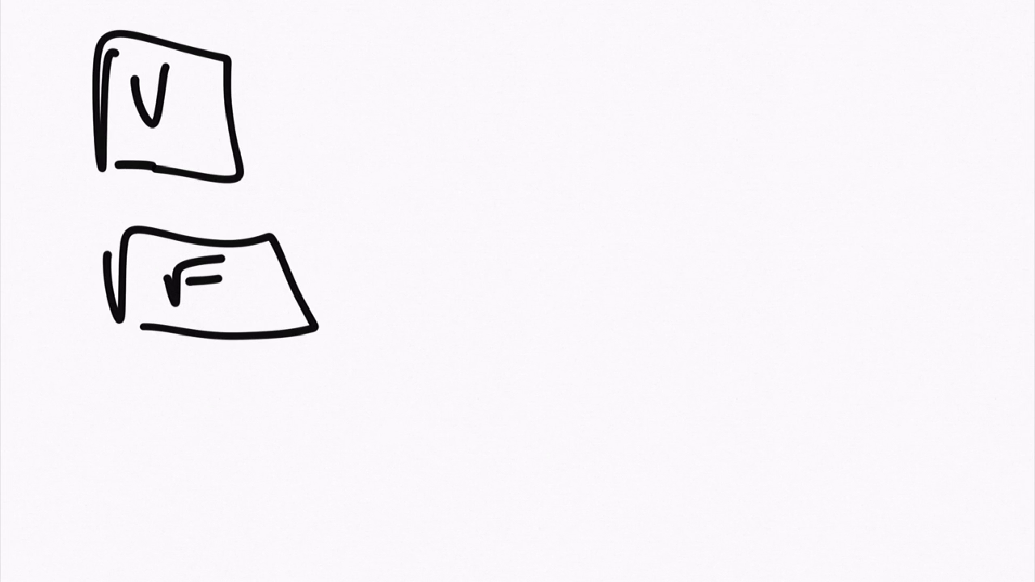
Step: Sketch arrows from the V and F boxes into the tall rectangle, write I inside it, then clear the canvas
drag(283, 130, 437, 138)
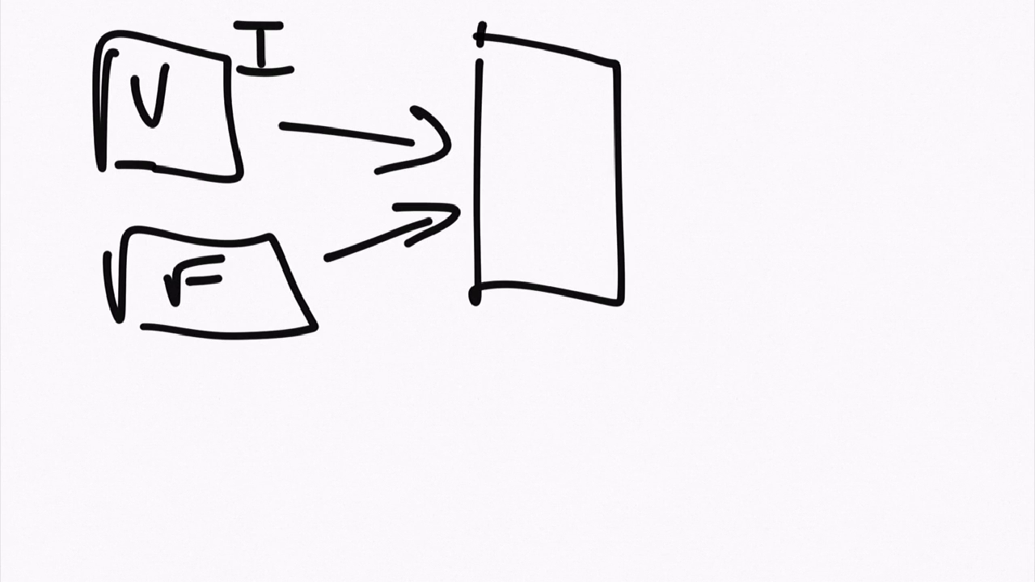
drag(558, 194, 558, 243)
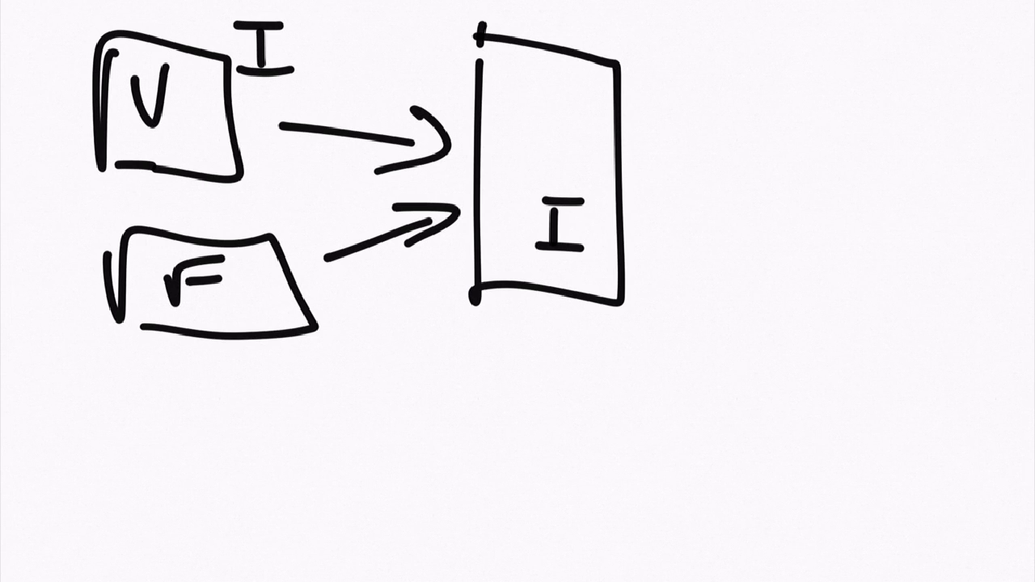
drag(347, 36, 453, 45)
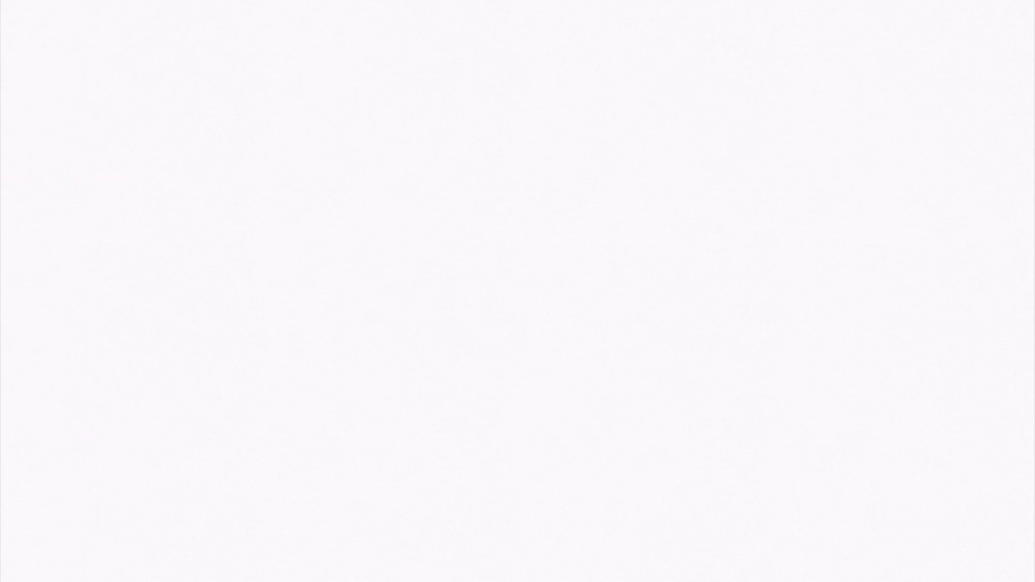
Step: Draw the class box listing v and f entries, then a crossed-out arrow from a C box into it
drag(219, 61, 210, 404)
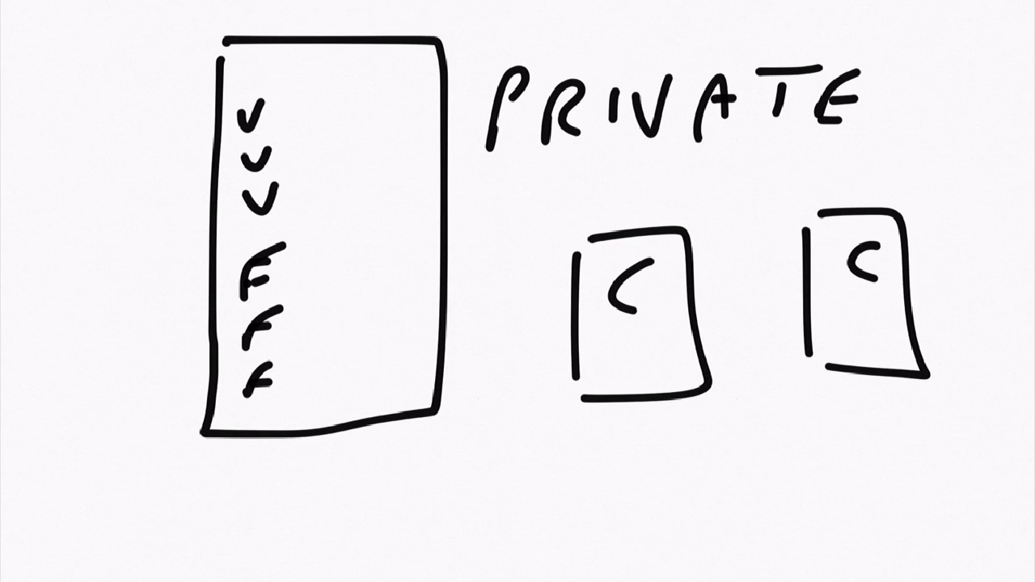
drag(558, 262, 466, 230)
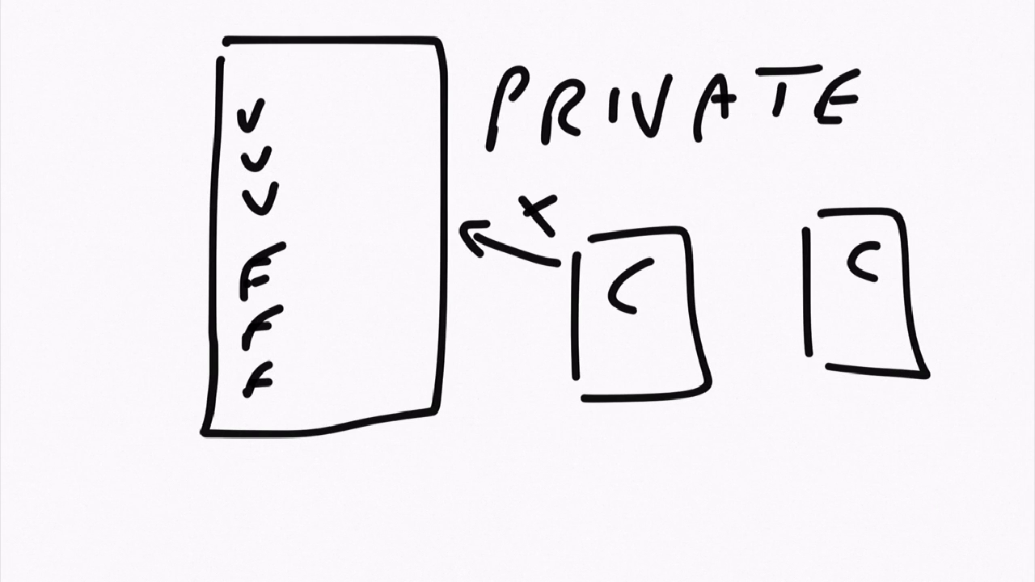
drag(824, 364, 477, 380)
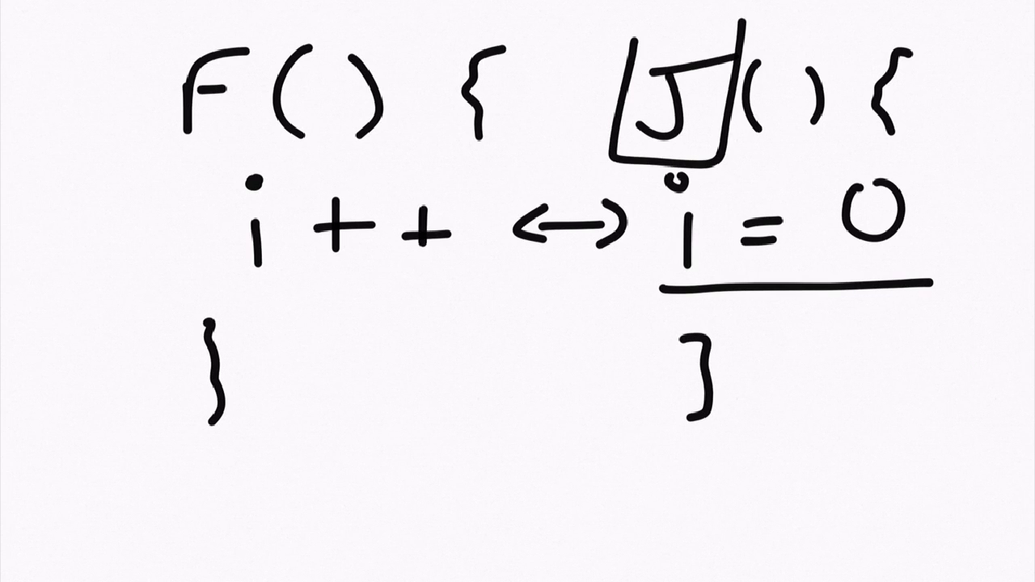
Step: Underline the i++ statement inside F to mirror the underline under J's i = 0
drag(219, 169, 477, 278)
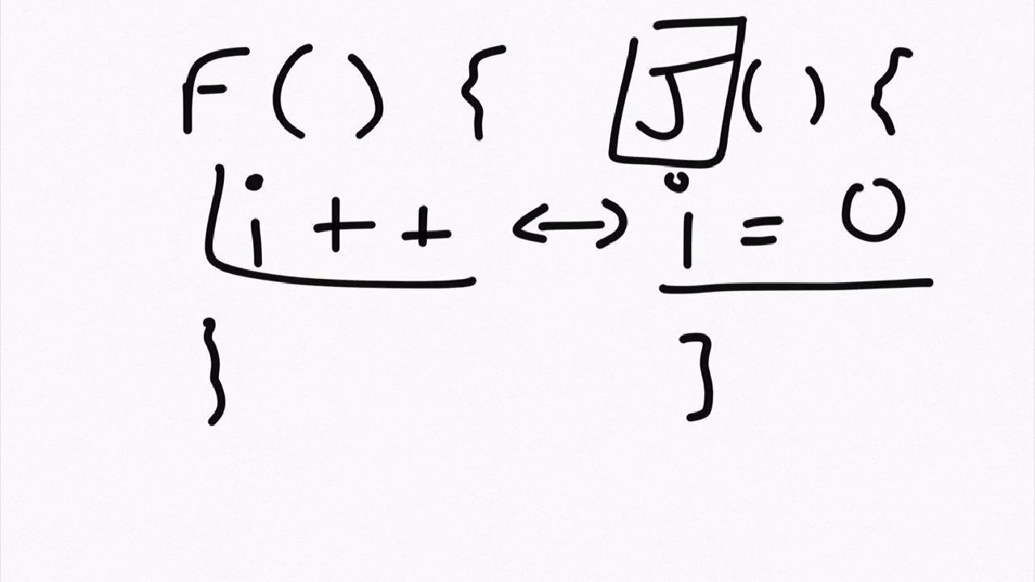